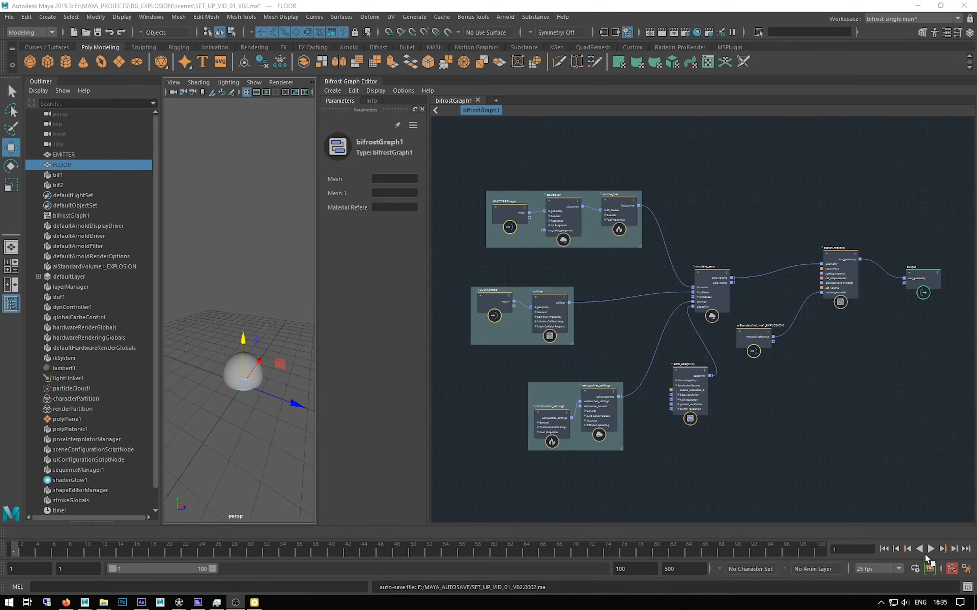
Step the timeline forward to frame 9 so the explosion fireball shows in the viewport
click(942, 549)
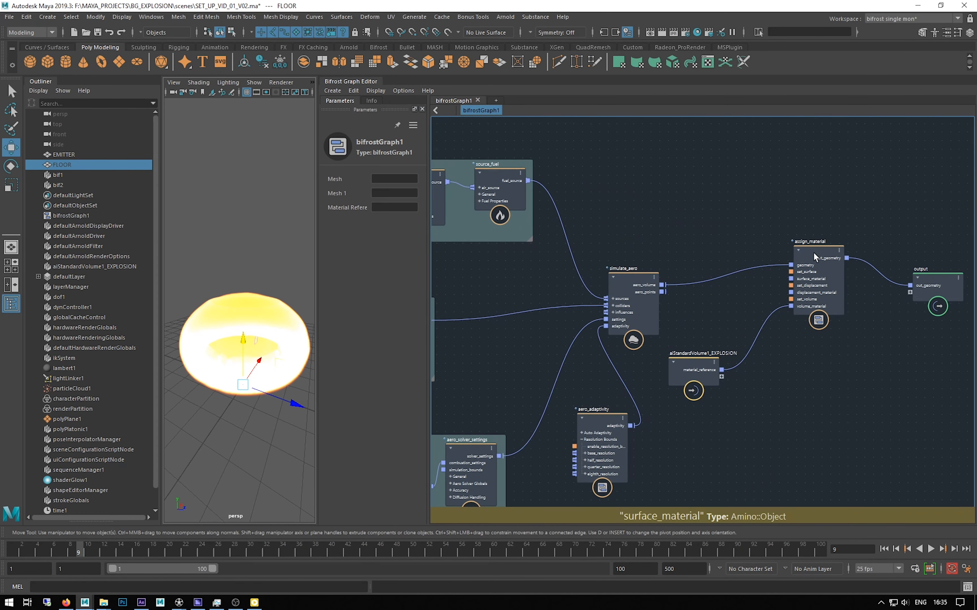
mouse_move(574, 399)
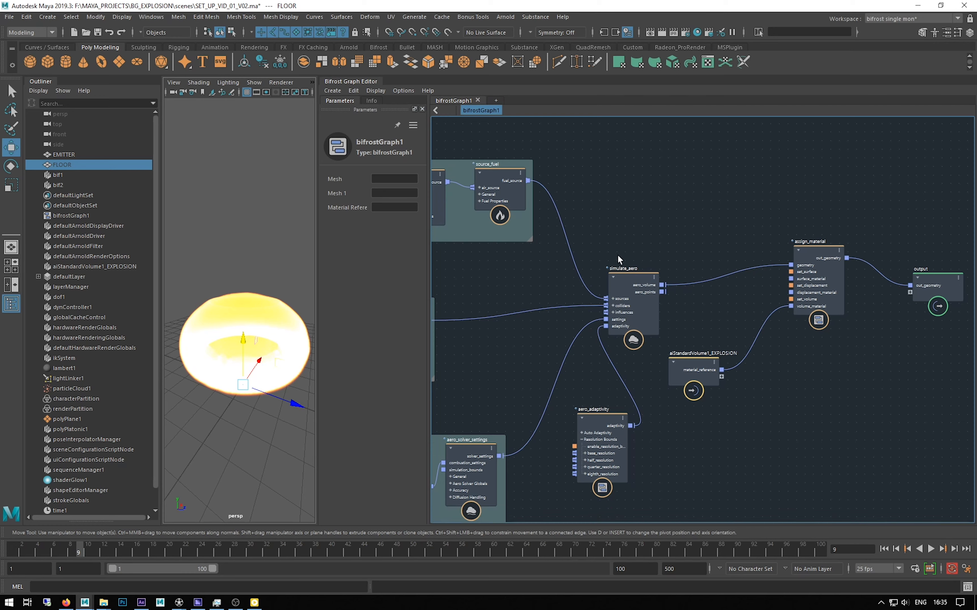
mouse_move(749, 475)
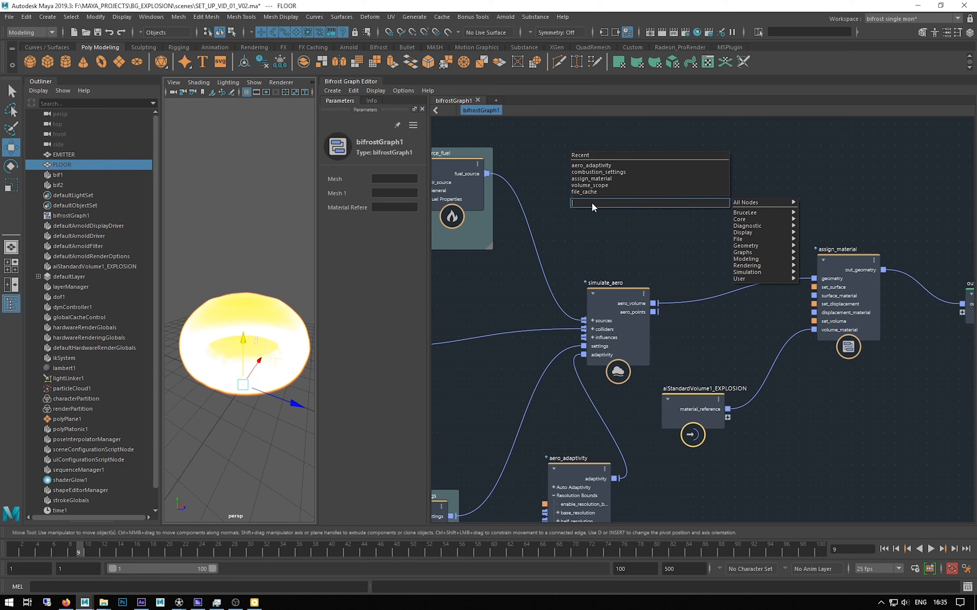
Create a file_cache node from the node search and set its Mode to Lazy Mode
text(Fill)
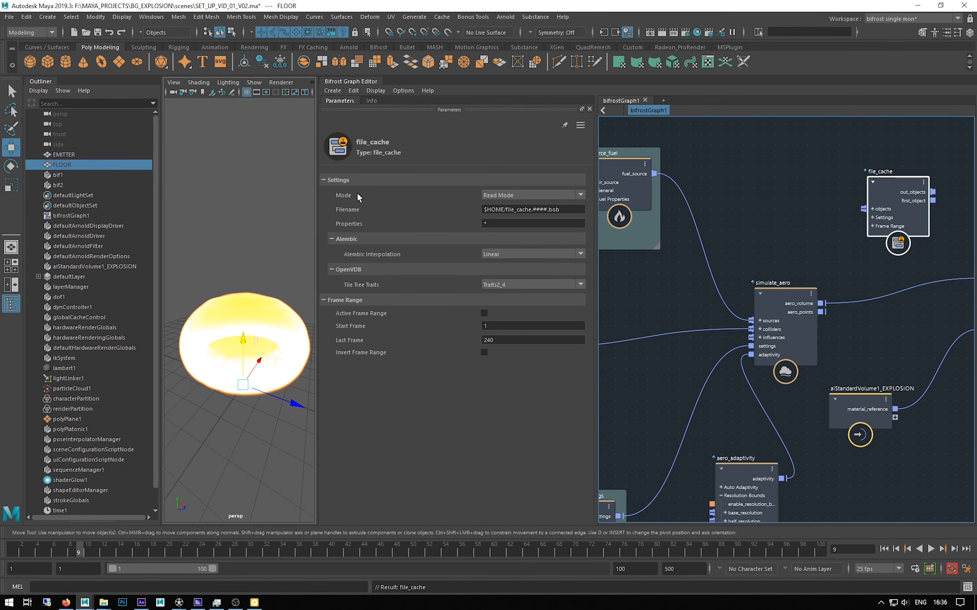
click(532, 195)
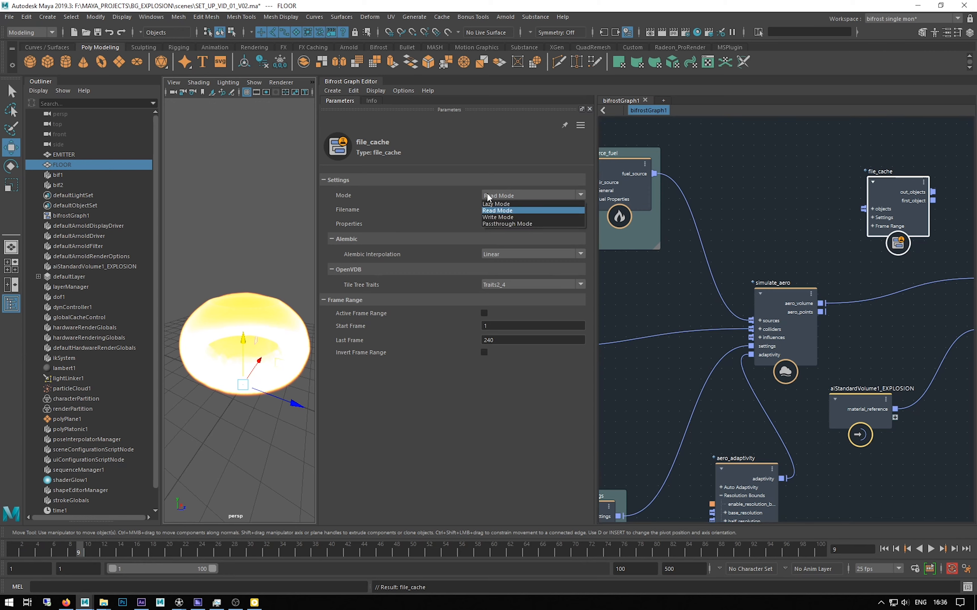
mouse_move(505, 217)
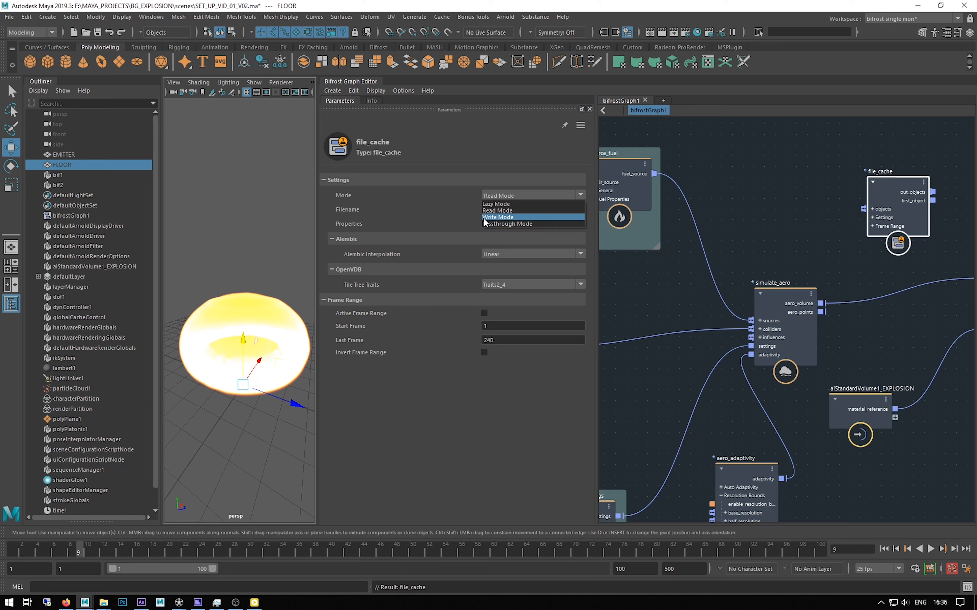
mouse_move(496, 210)
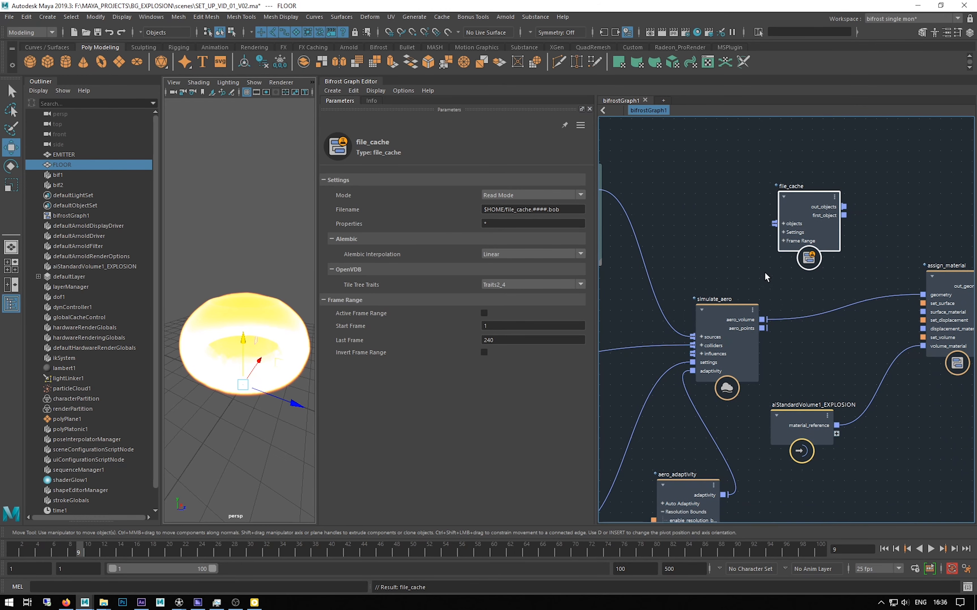
click(532, 195)
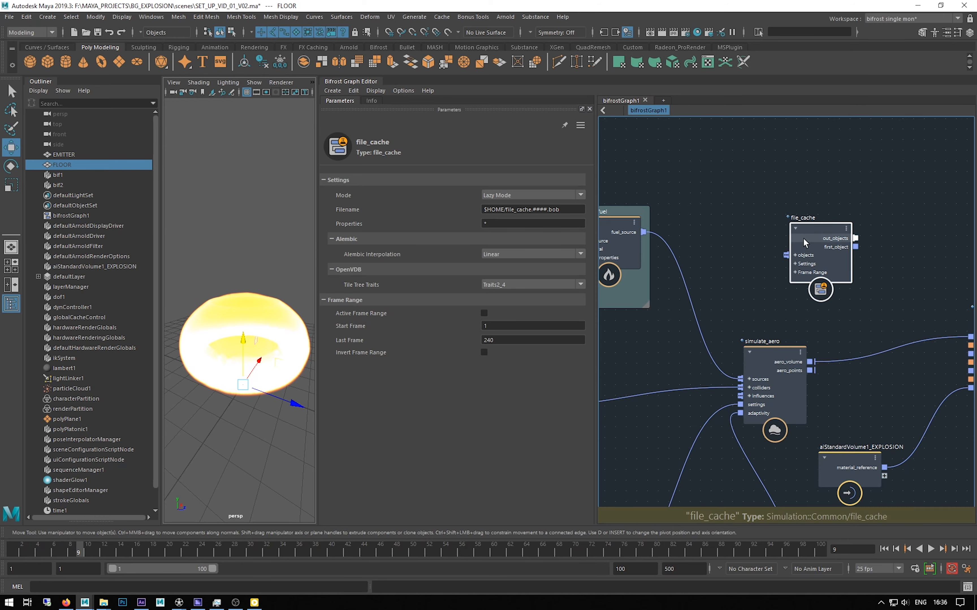
Select file_cache and assign_material to prepare rewiring the simulation chain
click(531, 195)
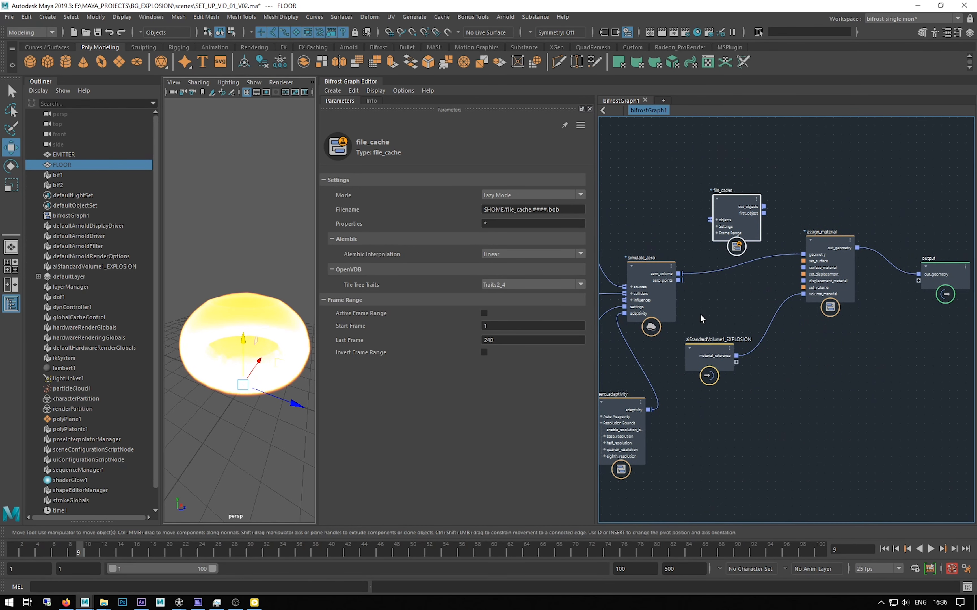
click(829, 238)
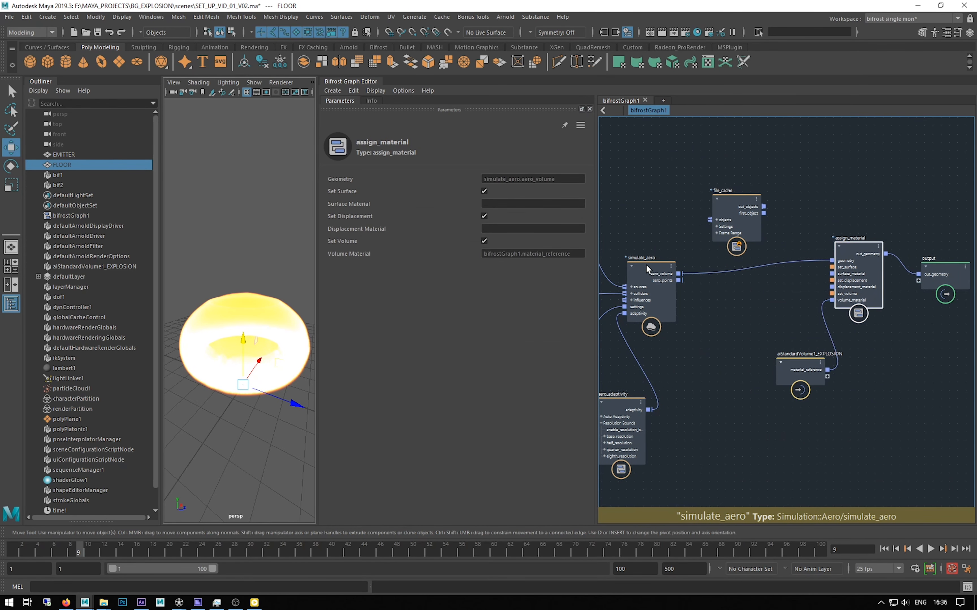
click(853, 254)
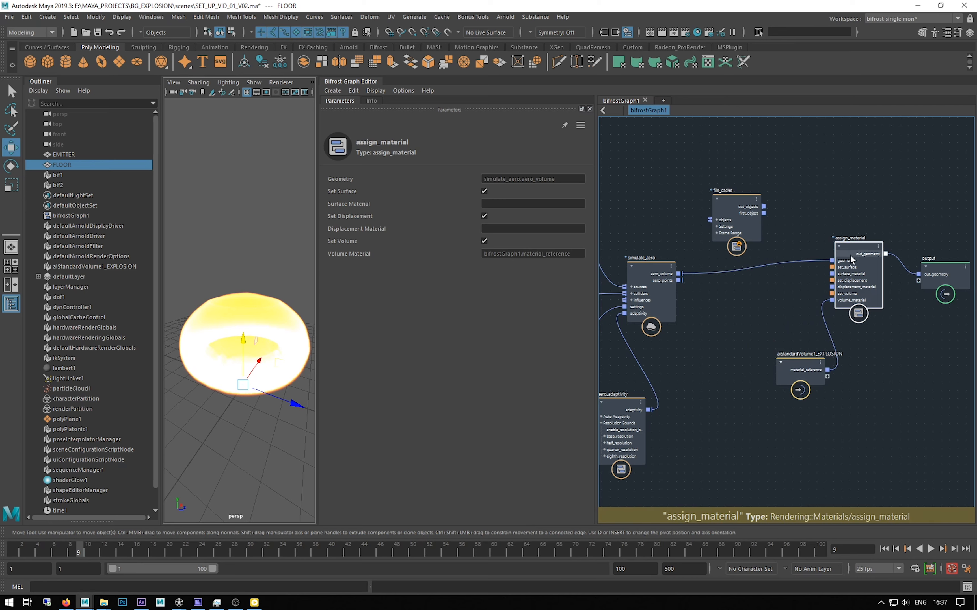
click(735, 199)
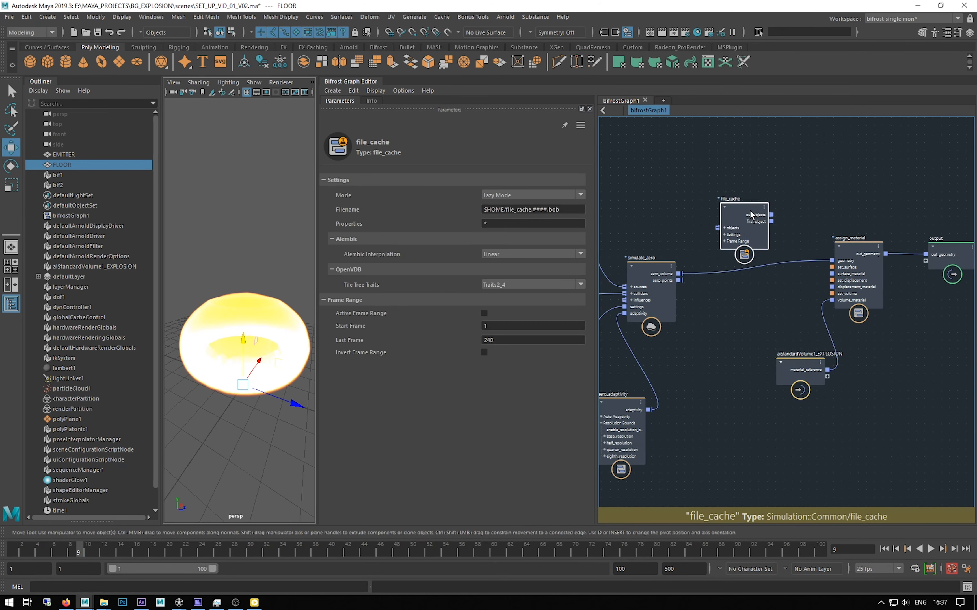
Place file_cache between simulate_aero and assign_material and wire aero_volume through it into geometry
drag(745, 224, 750, 301)
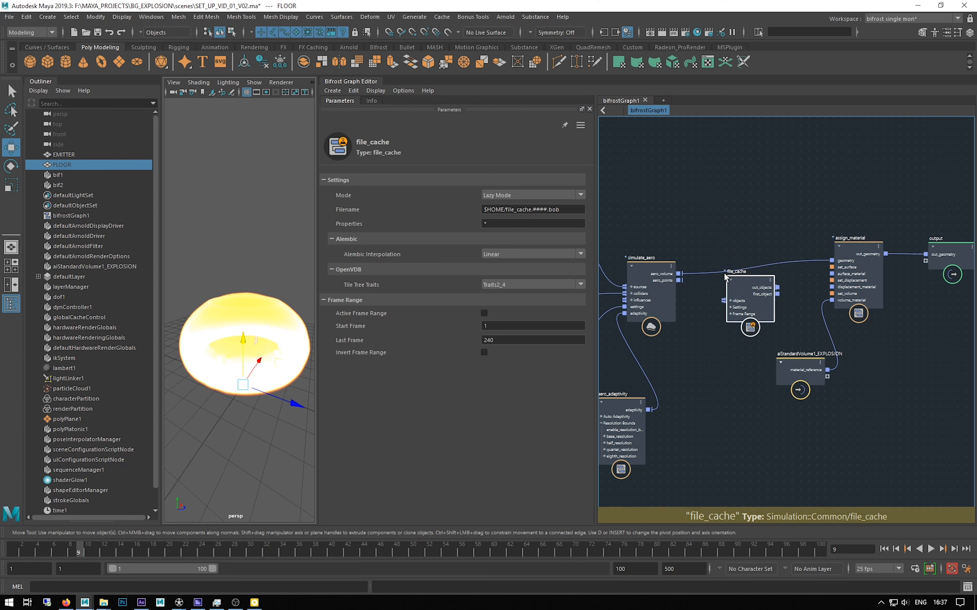
drag(749, 295, 920, 296)
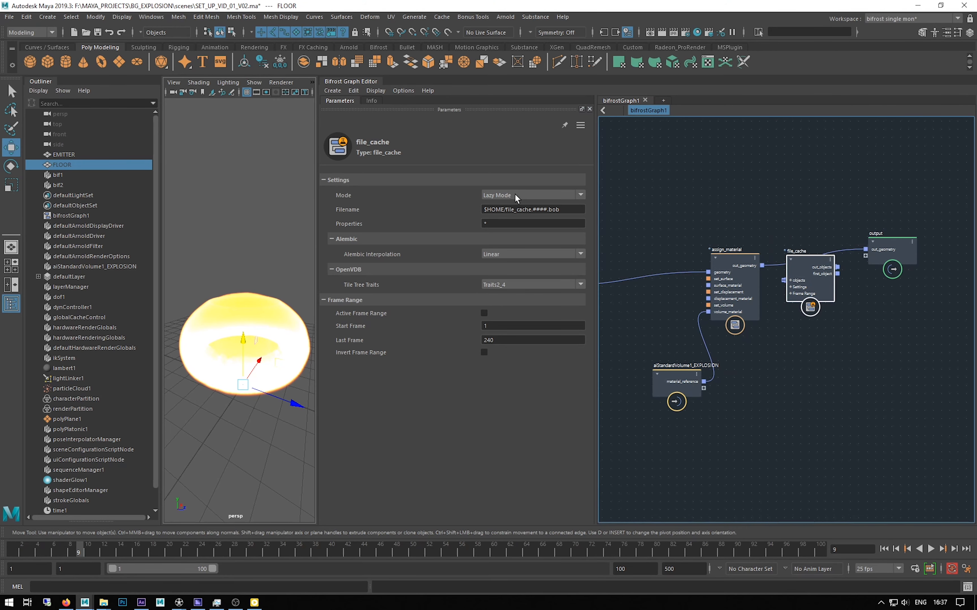
drag(810, 268, 800, 243)
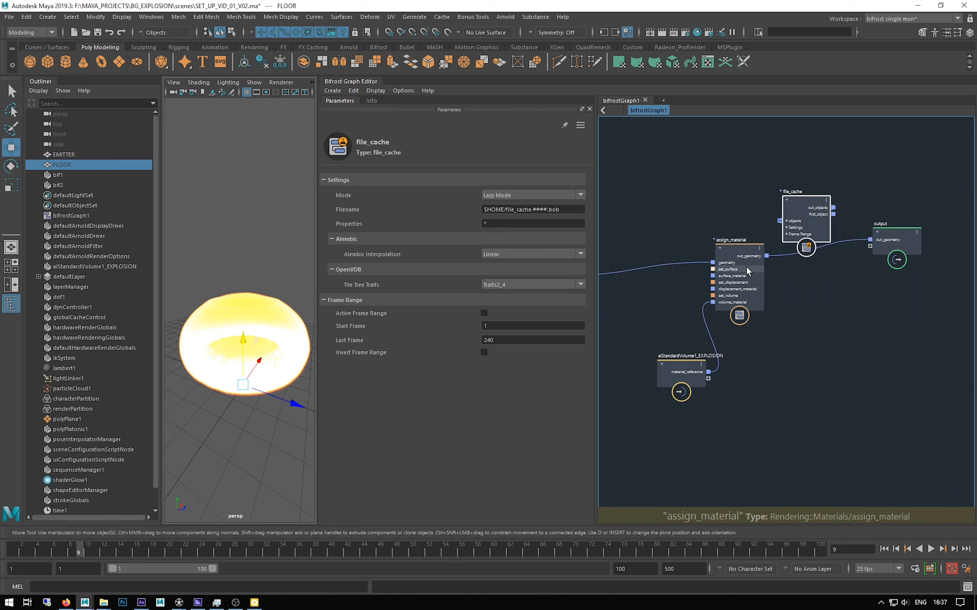
drag(804, 218, 648, 212)
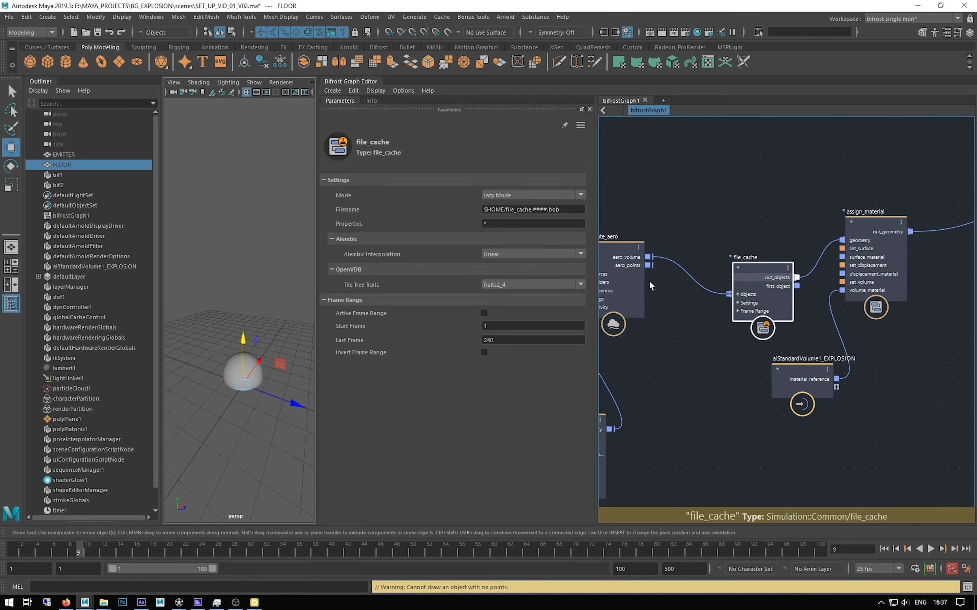
Select the $HOME part of the file_cache Filename and bring up File Explorer at the cache folder
click(532, 209)
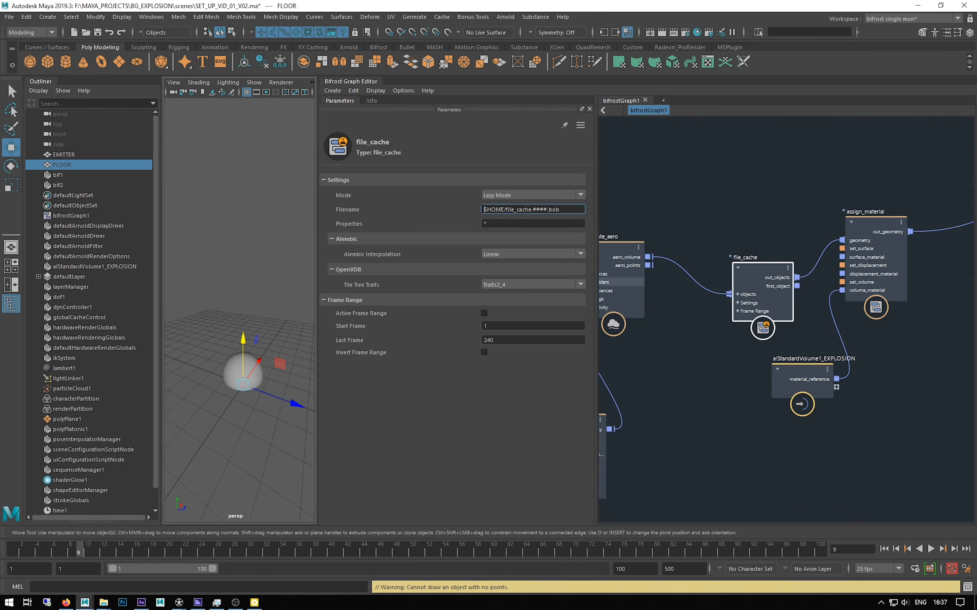
double_click(493, 209)
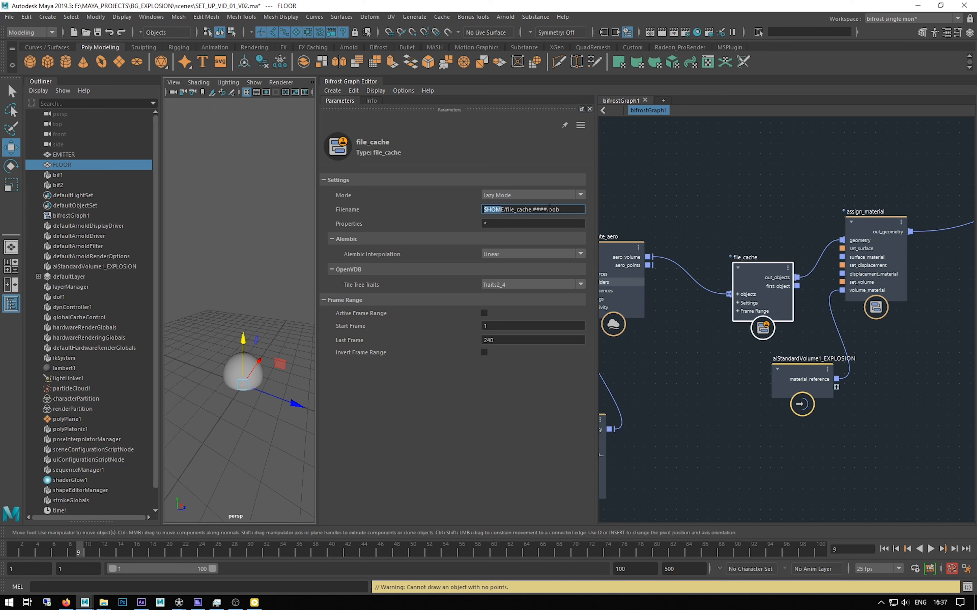
mouse_move(444, 212)
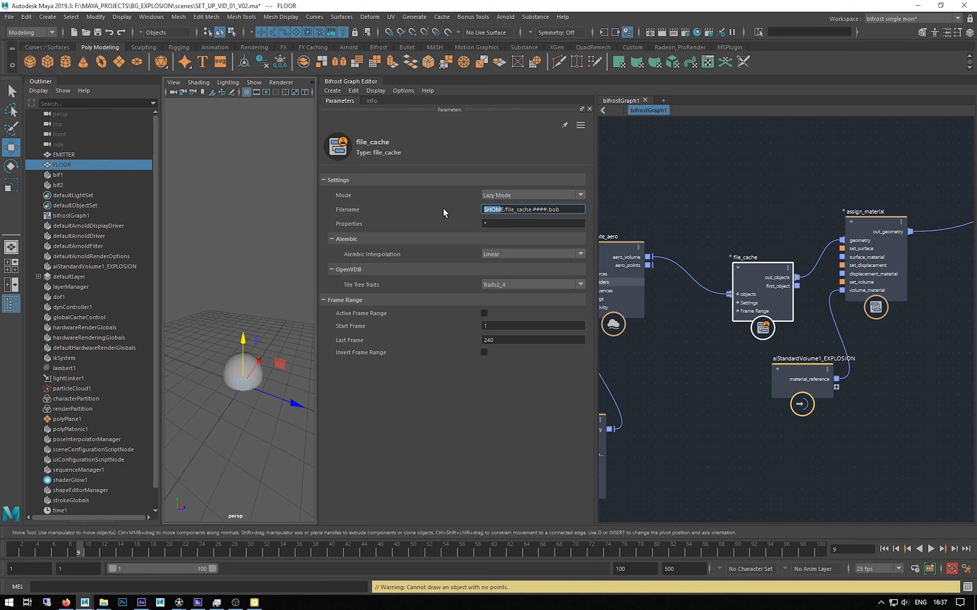
mouse_move(54, 539)
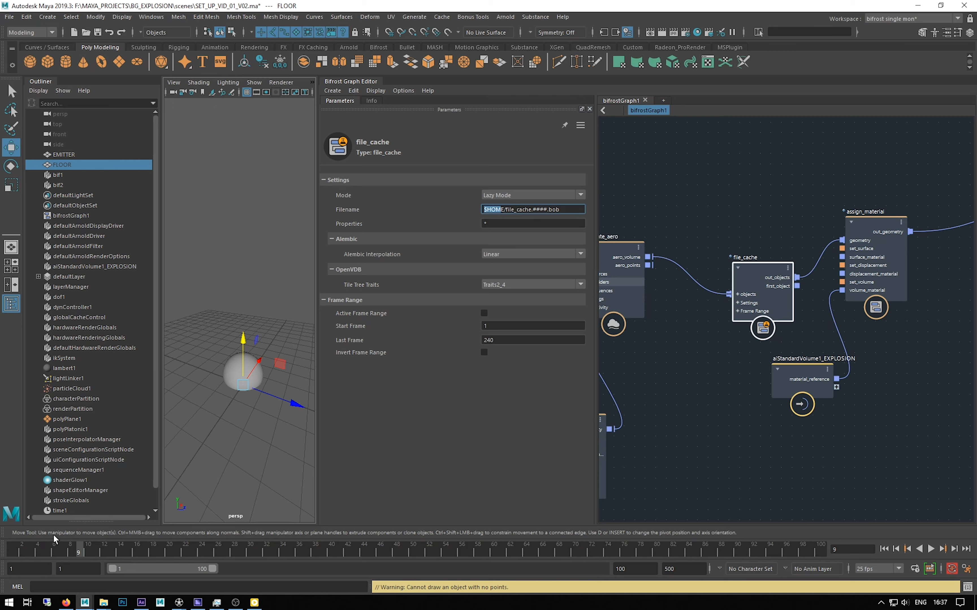
mouse_move(551, 23)
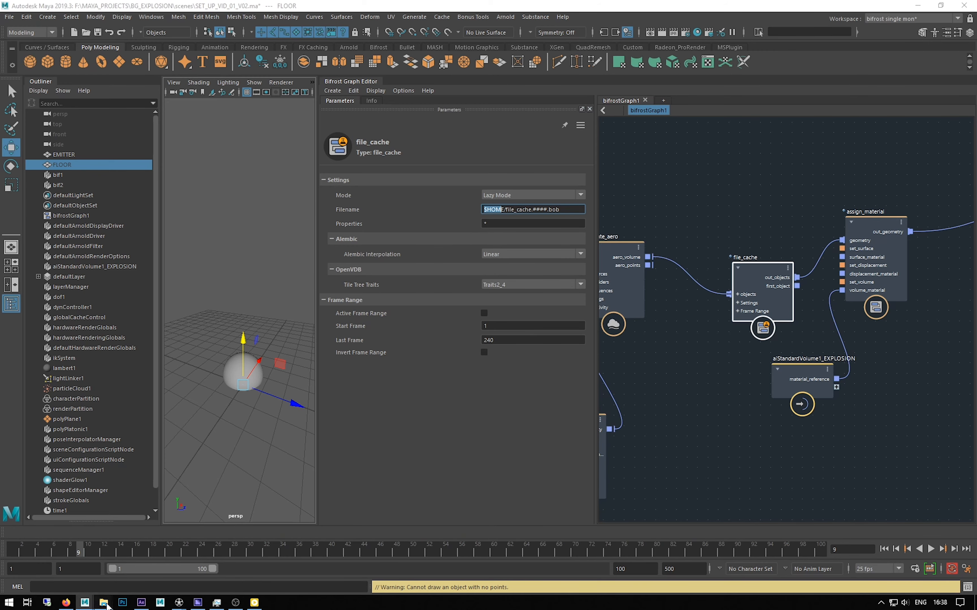
click(104, 603)
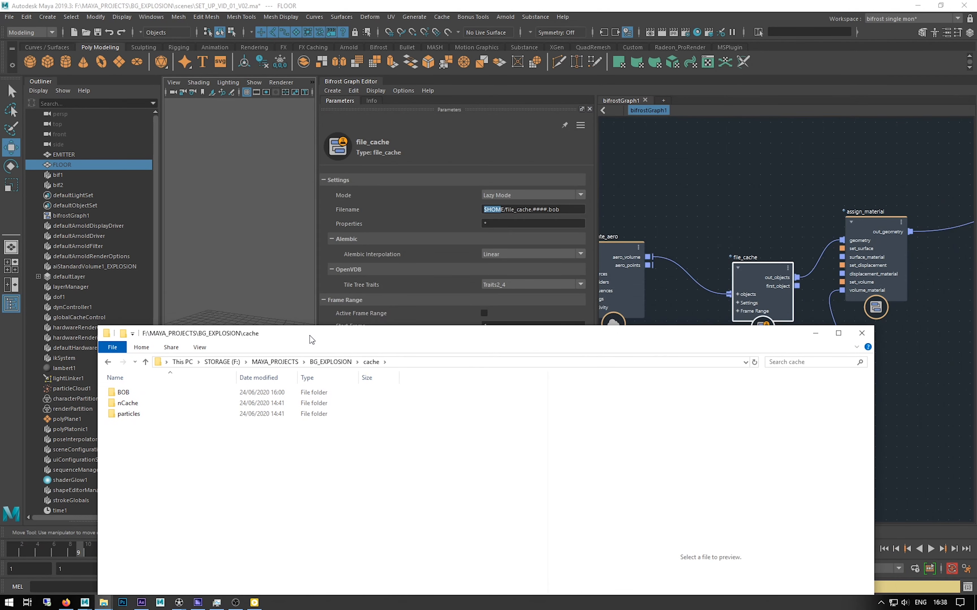
mouse_move(532, 239)
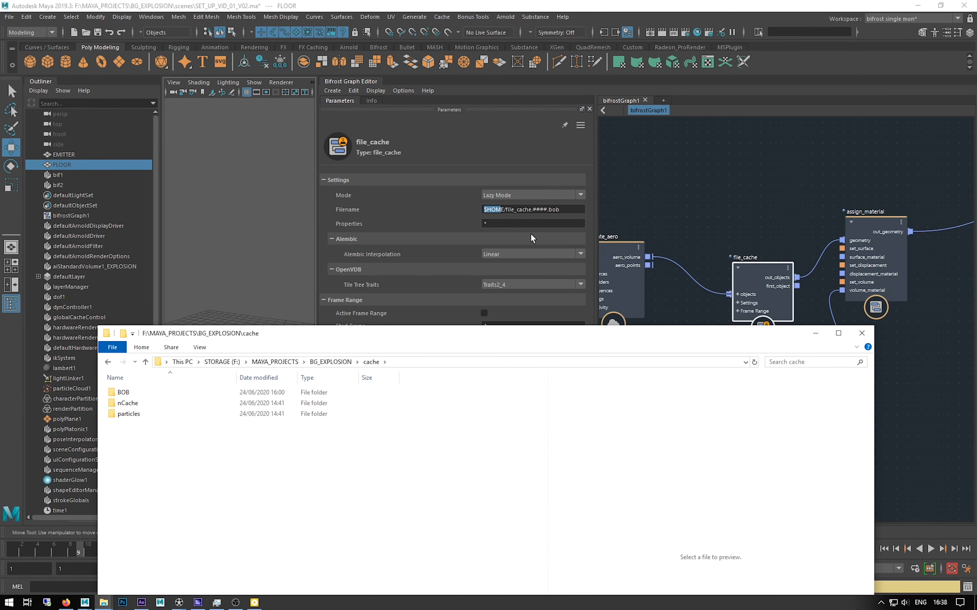
mouse_move(372, 342)
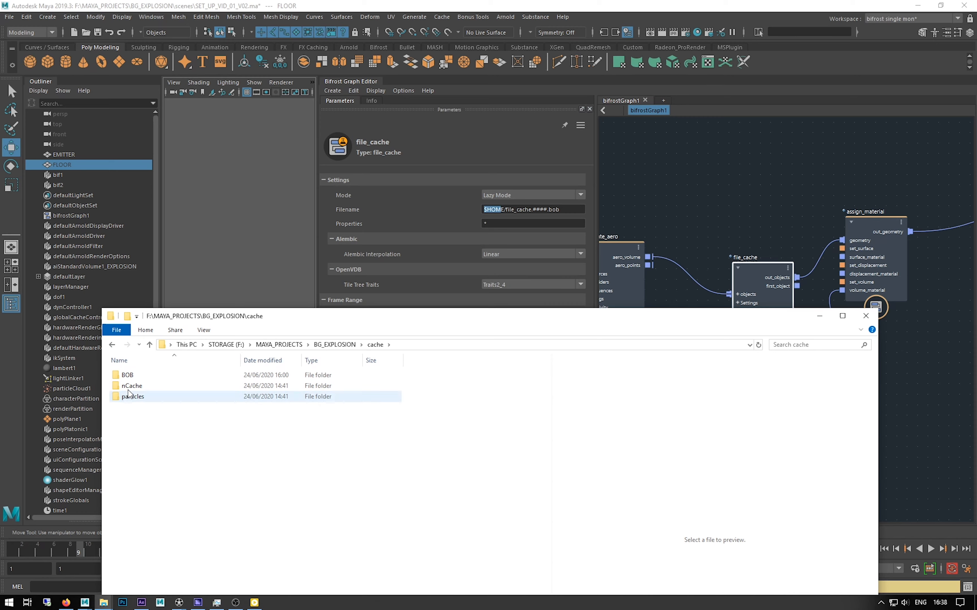
Point the Filename to F:\MAYA_PROJECTS\BG_EXPLOSION\cache\BOB and view that BOB folder's .bob files
double_click(127, 375)
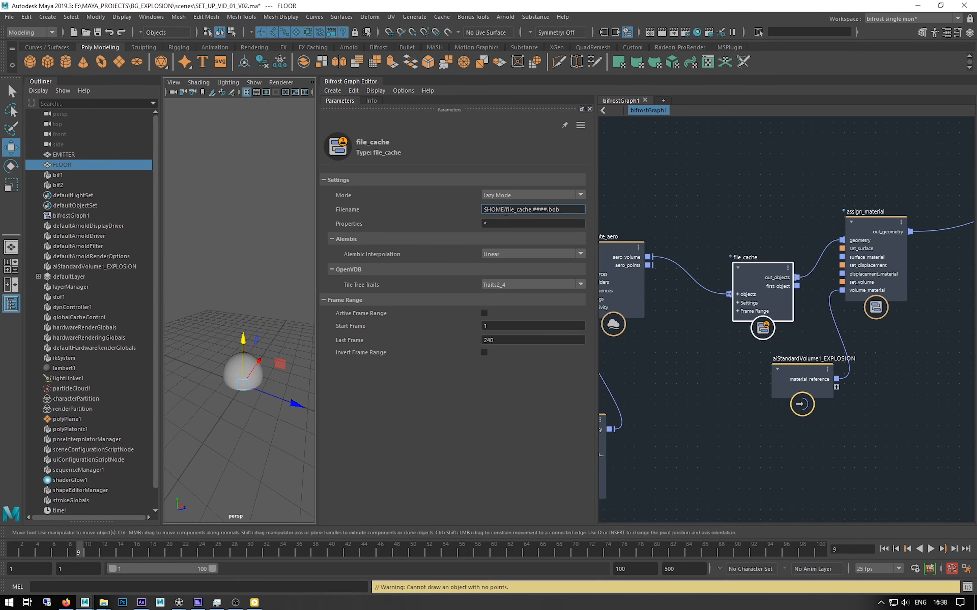
text(_PROJECTS\BG_EXPLOSION\cache\BOB)
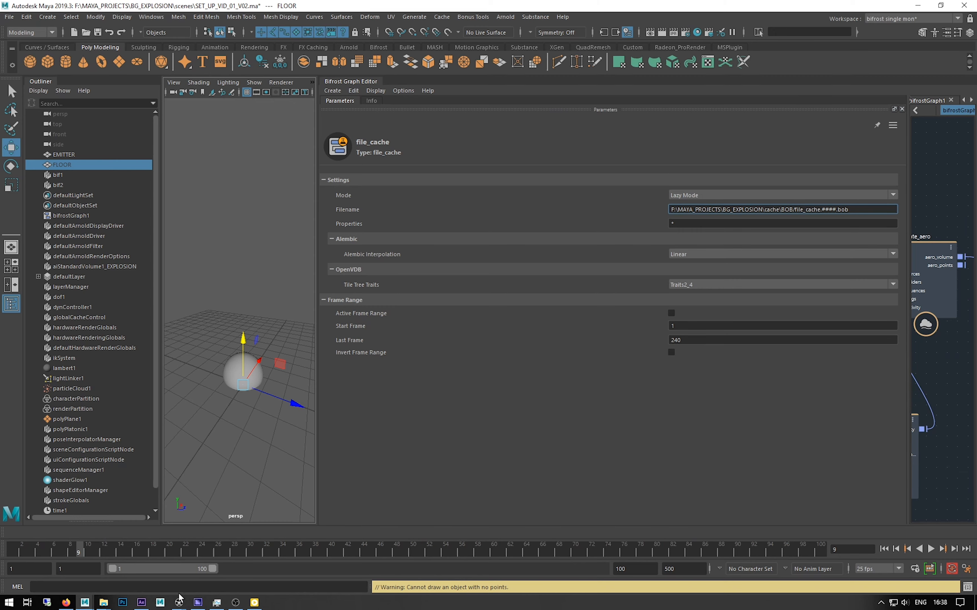
mouse_move(102, 603)
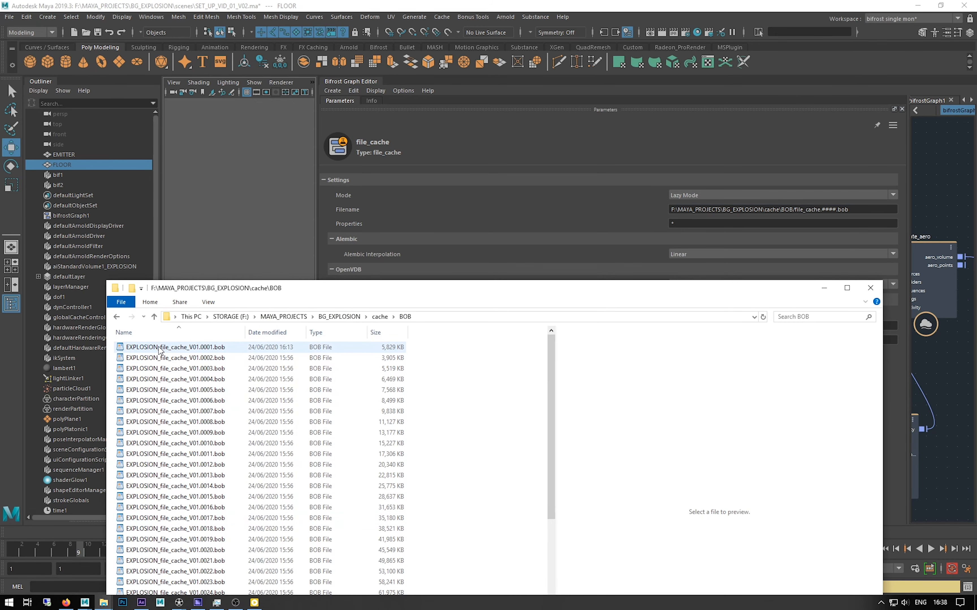
Set the cache filename to EXPLOSION_file_cache_V01.####.bob matching the BOB frame files and commit it
click(174, 347)
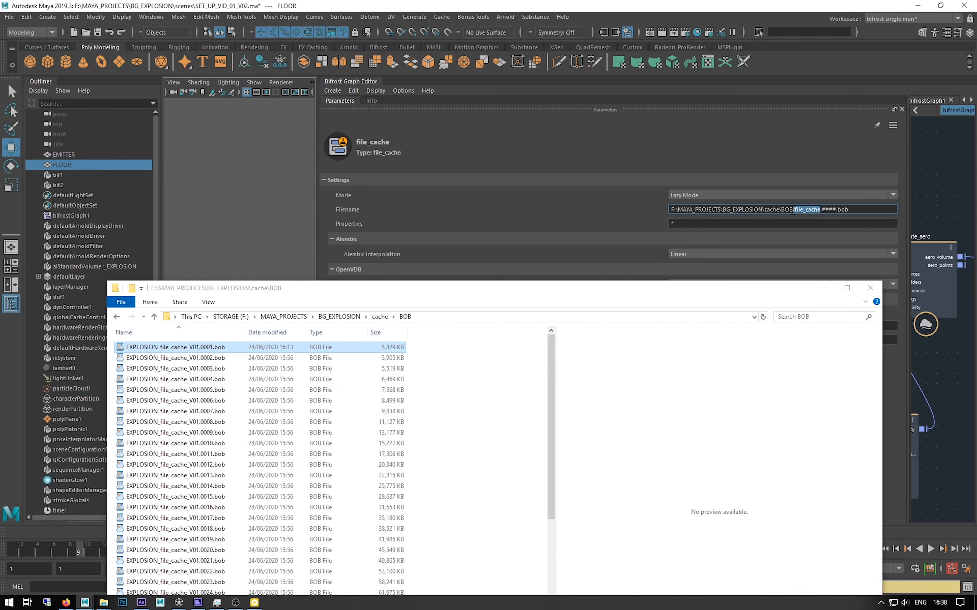
mouse_move(792, 234)
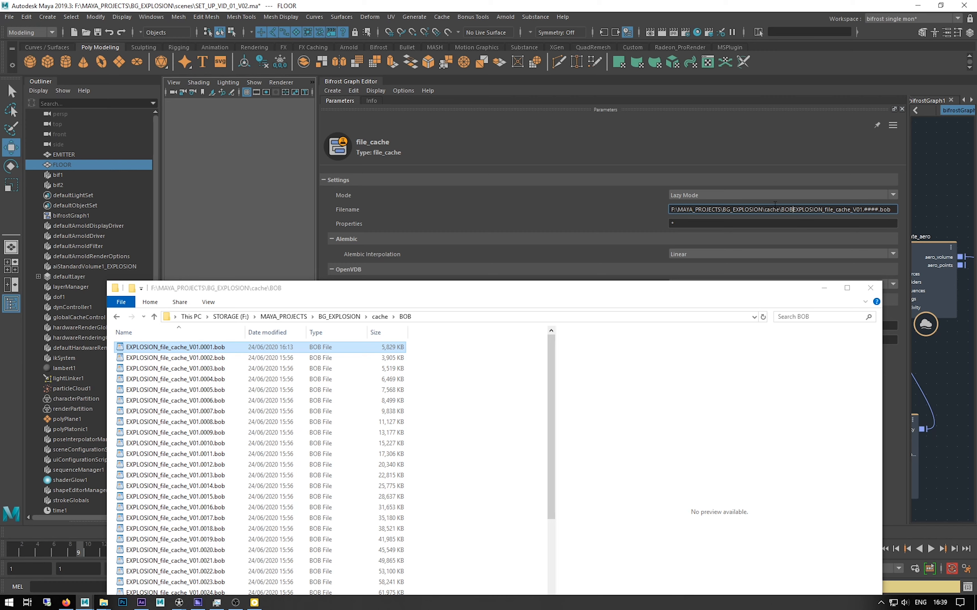
mouse_move(789, 281)
text(\)
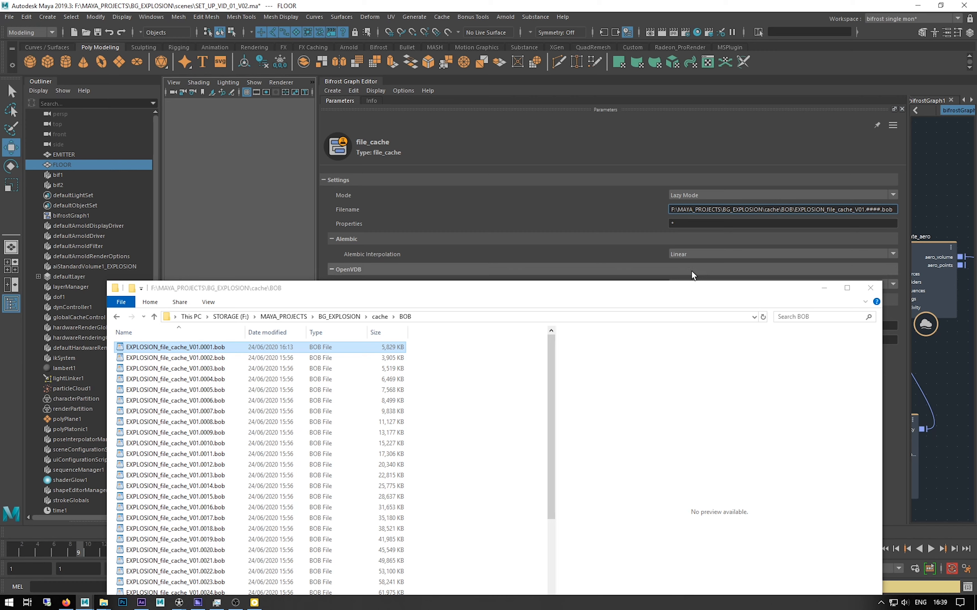
click(781, 195)
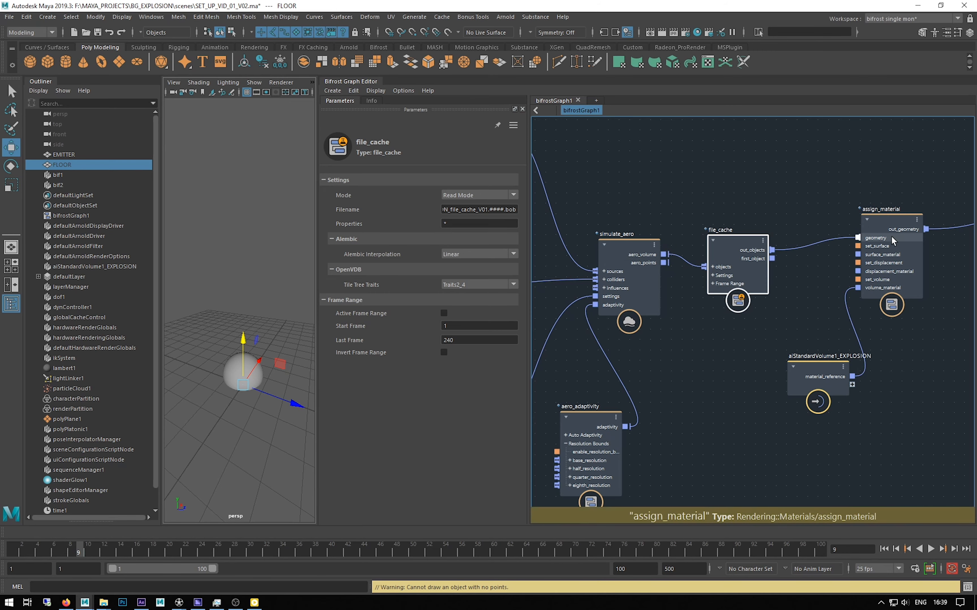
mouse_move(646, 550)
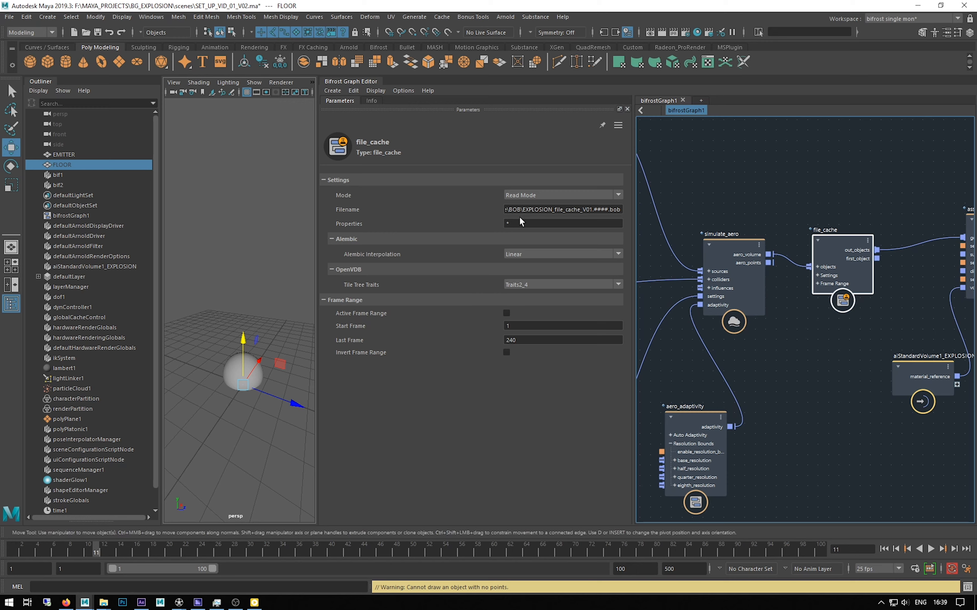
mouse_move(229, 533)
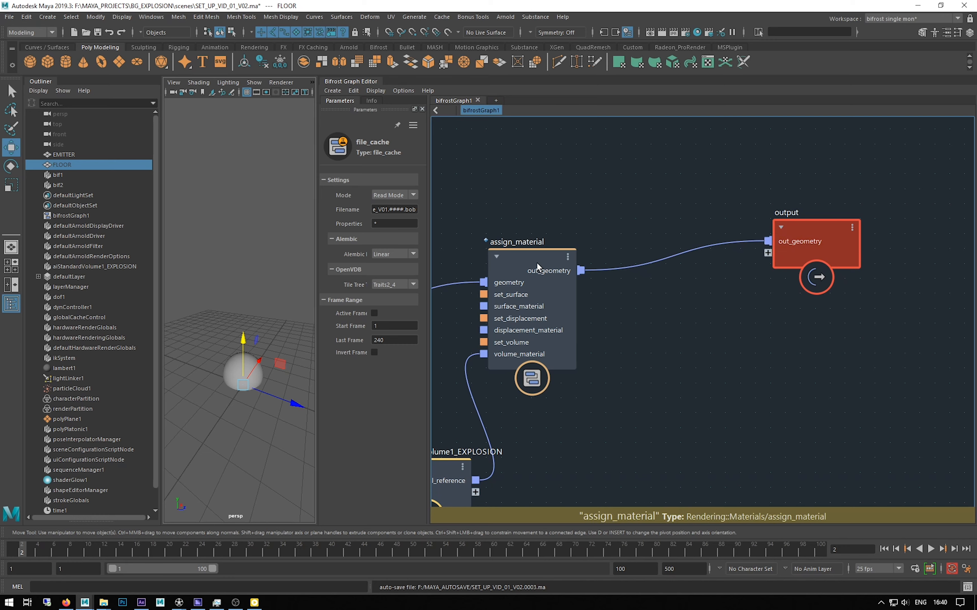
mouse_move(667, 239)
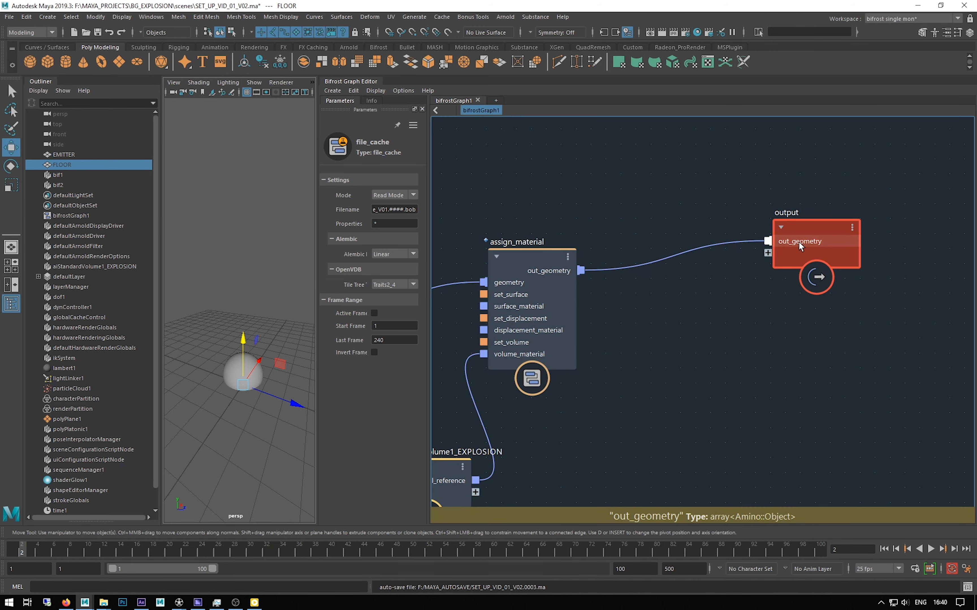
mouse_move(775, 249)
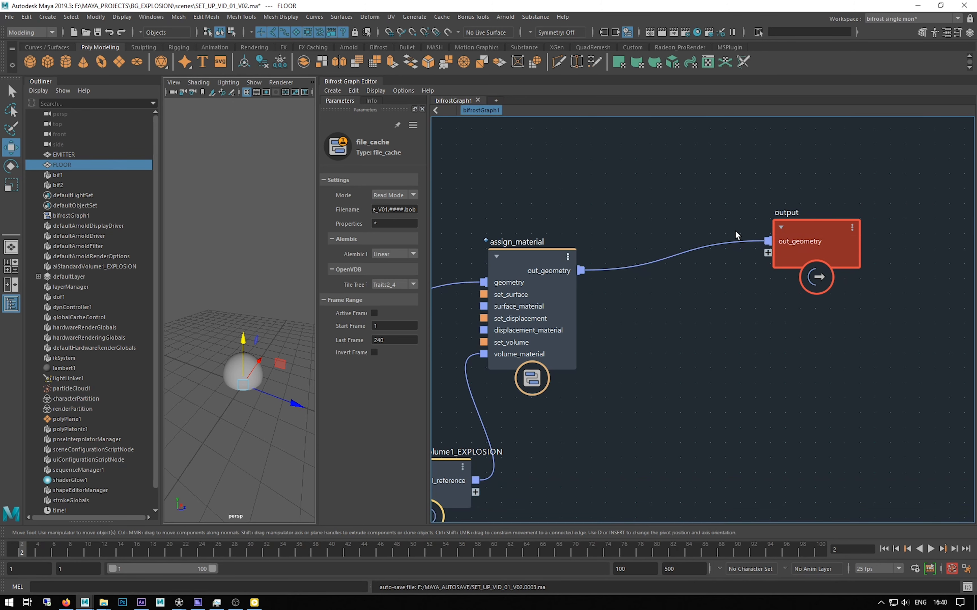
Disconnect the output node's input and reconnect assign_material's out_geometry to it
right_click(801, 242)
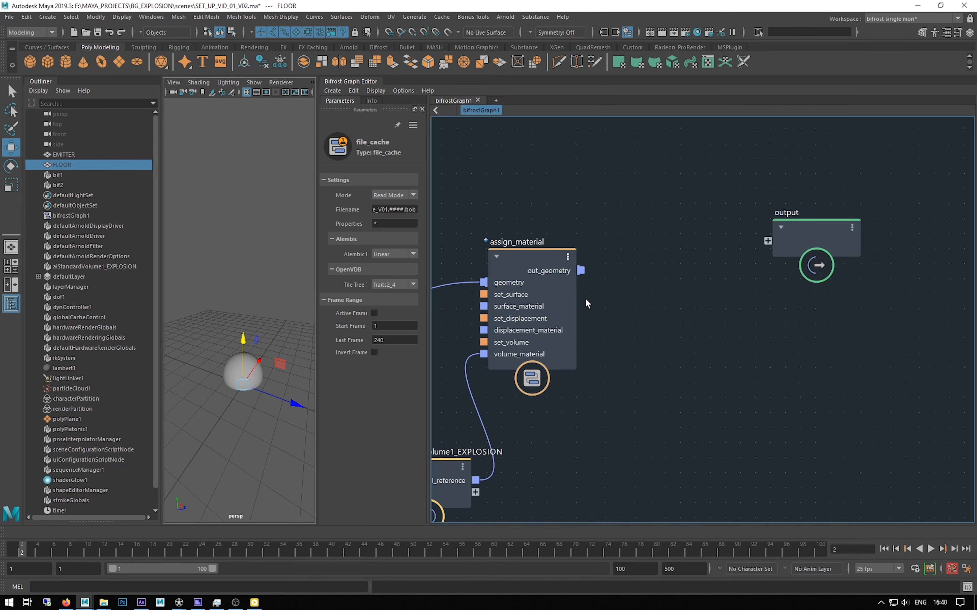
drag(579, 270, 767, 240)
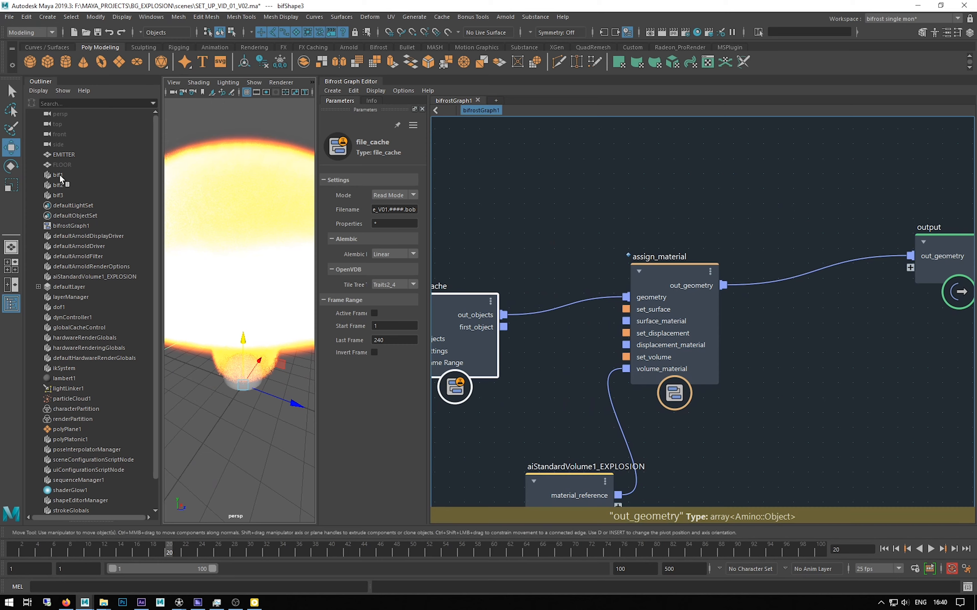
Select the old bif1 and bif2 objects in the Outliner for deletion
click(59, 180)
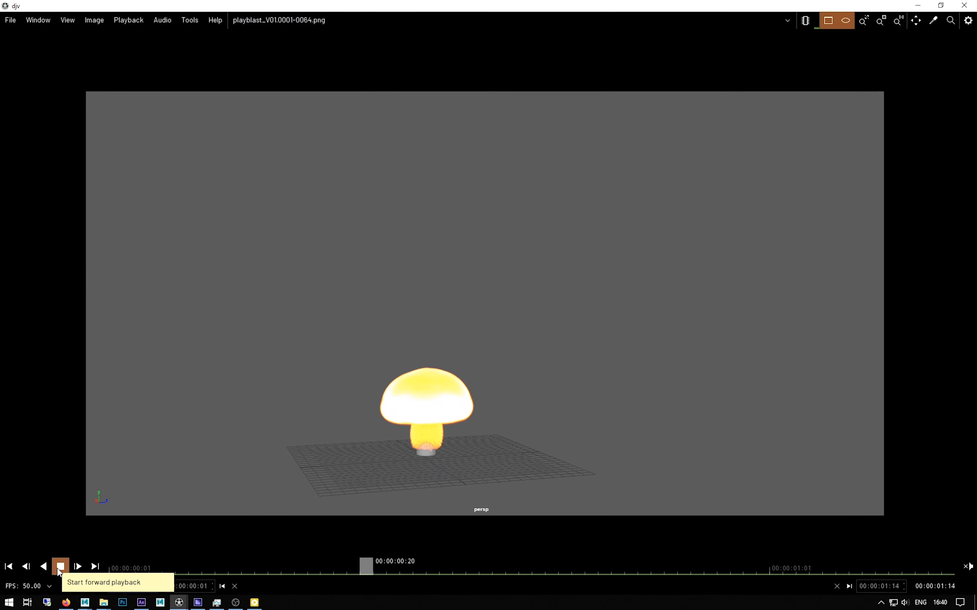
Play the playblast_V01 explosion sequence in DJV and stop it at the end
click(60, 566)
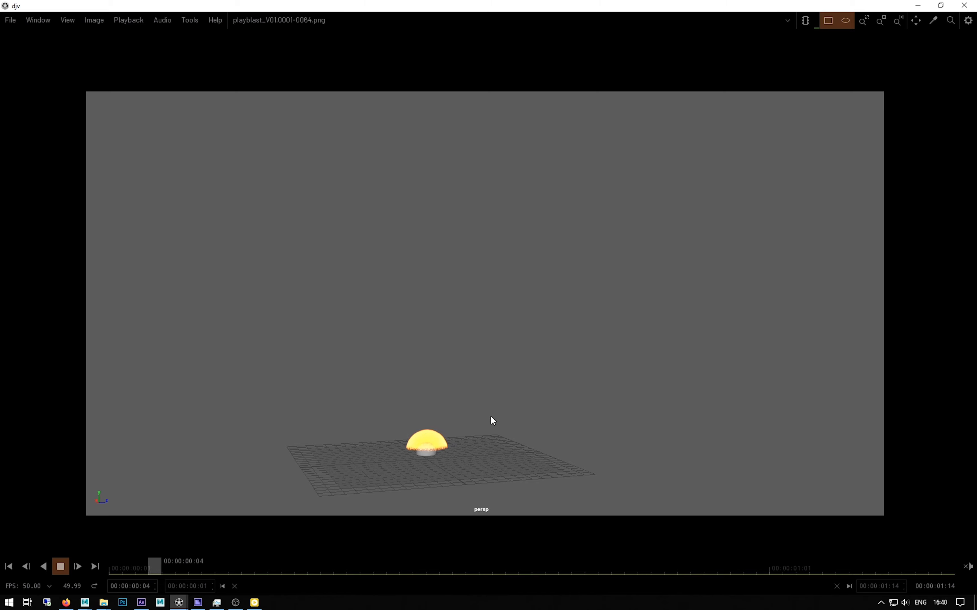
click(60, 566)
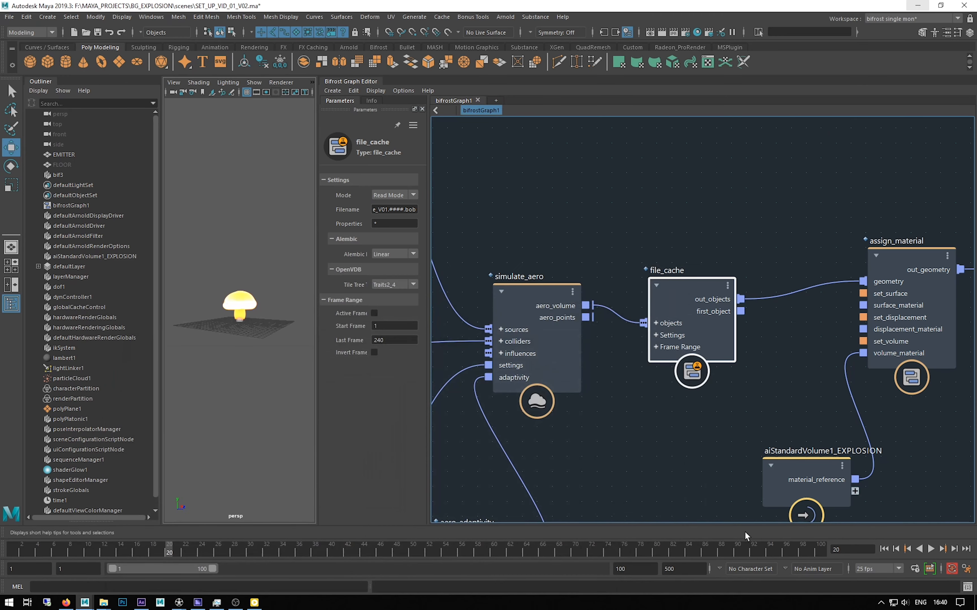
mouse_move(746, 537)
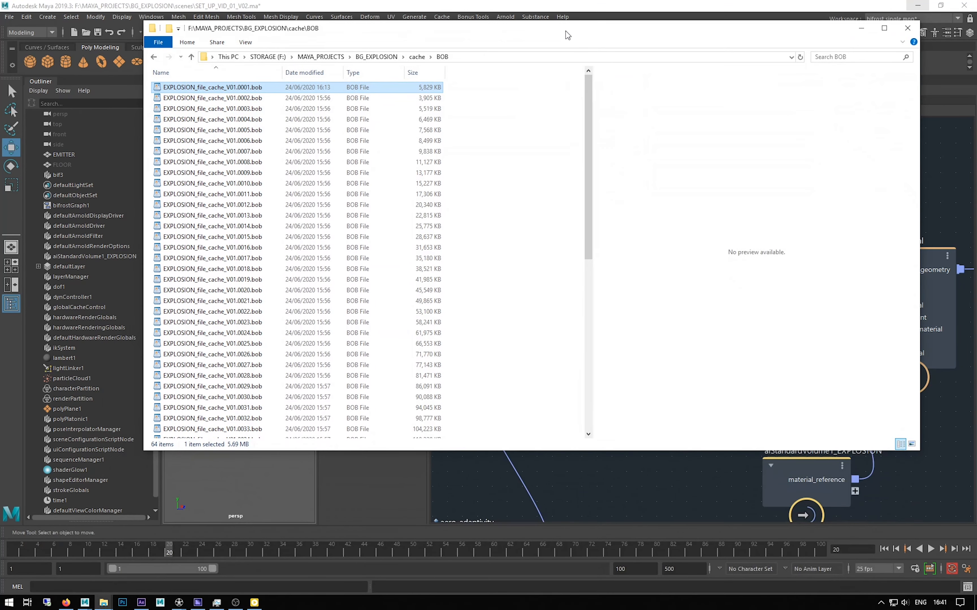
mouse_move(439, 94)
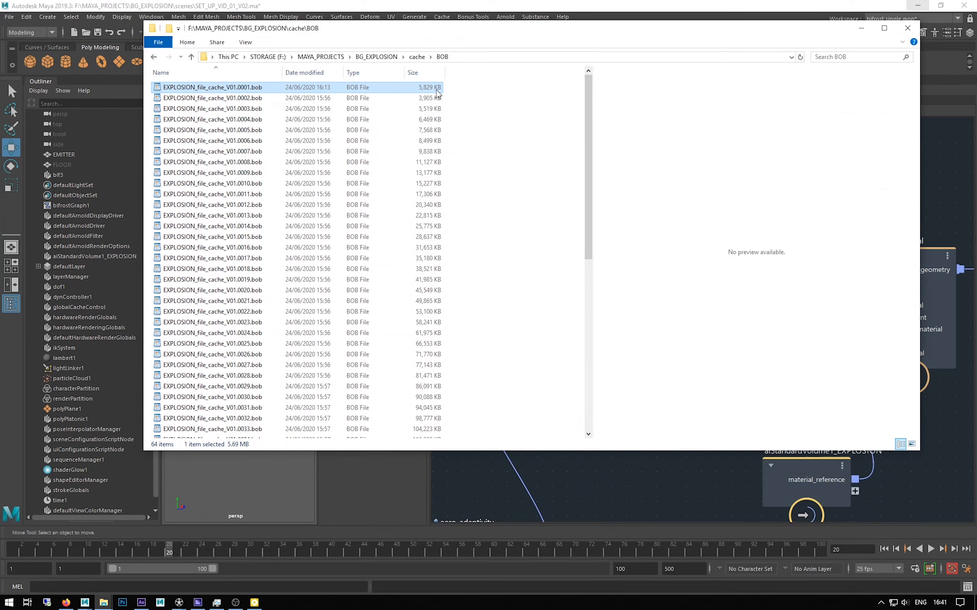
Scroll the BOB folder to EXPLOSION_file_cache_V01.0064.bob, then minimize Explorer to return to Maya
scroll(down, 3)
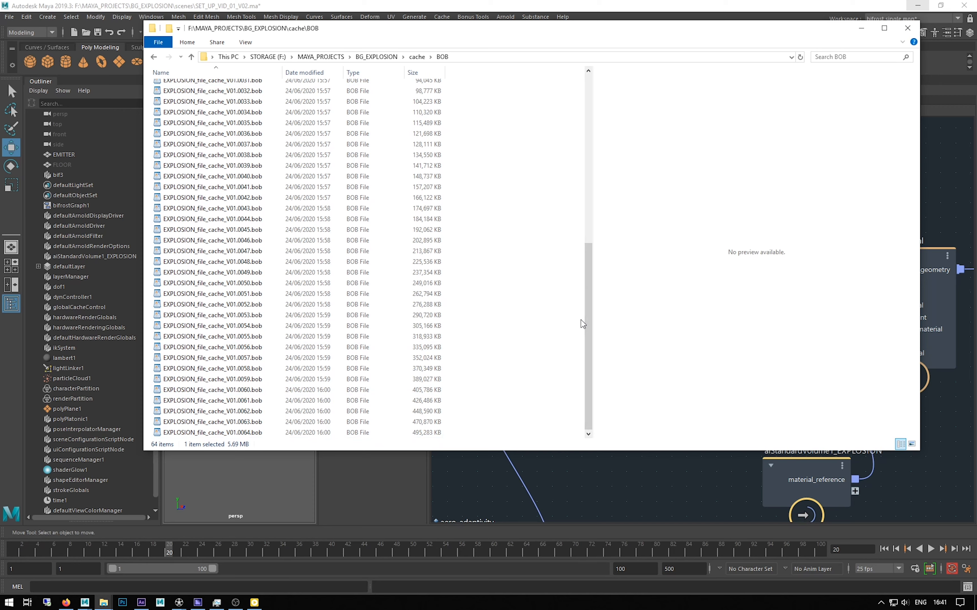
mouse_move(588, 118)
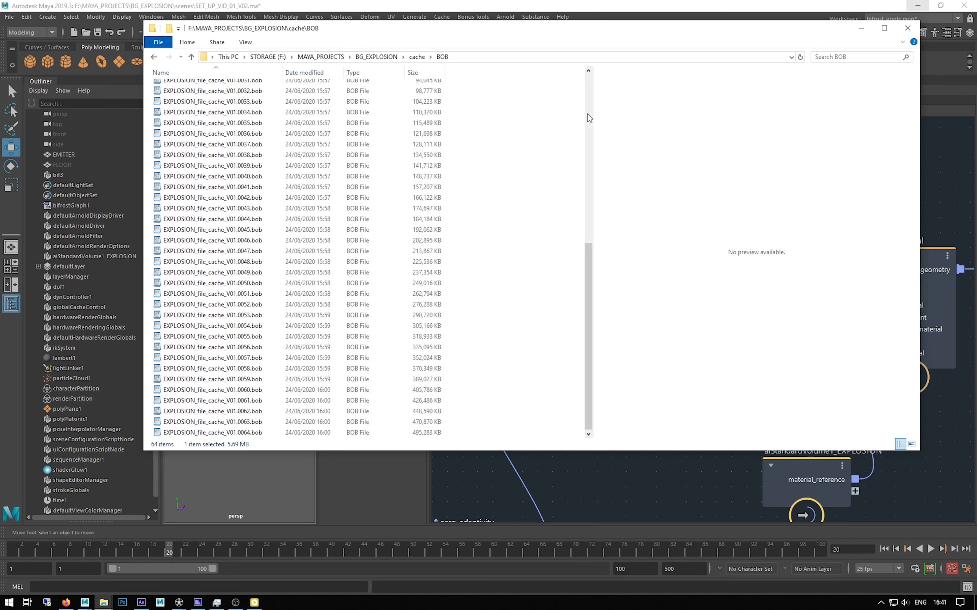
mouse_move(370, 445)
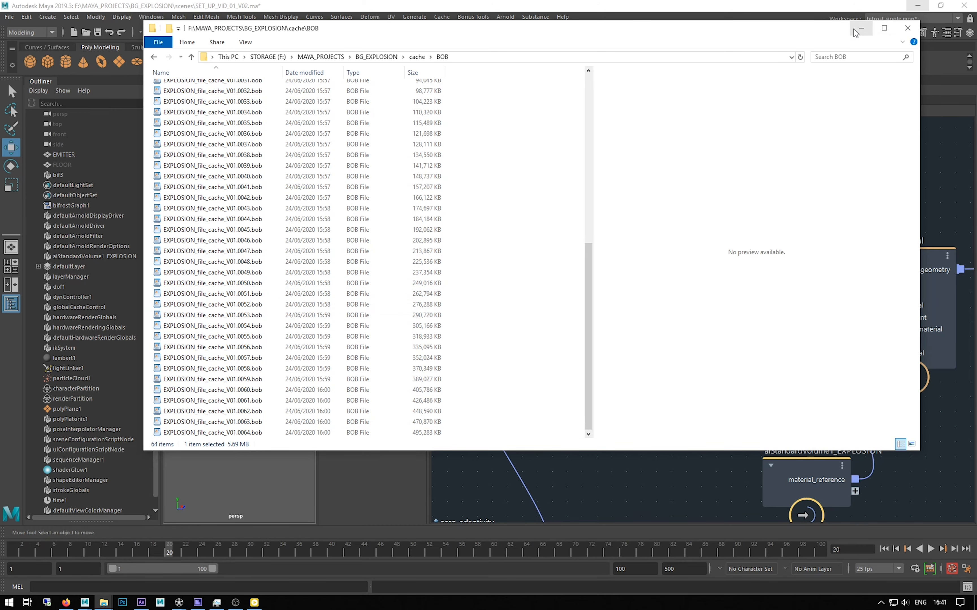
click(907, 28)
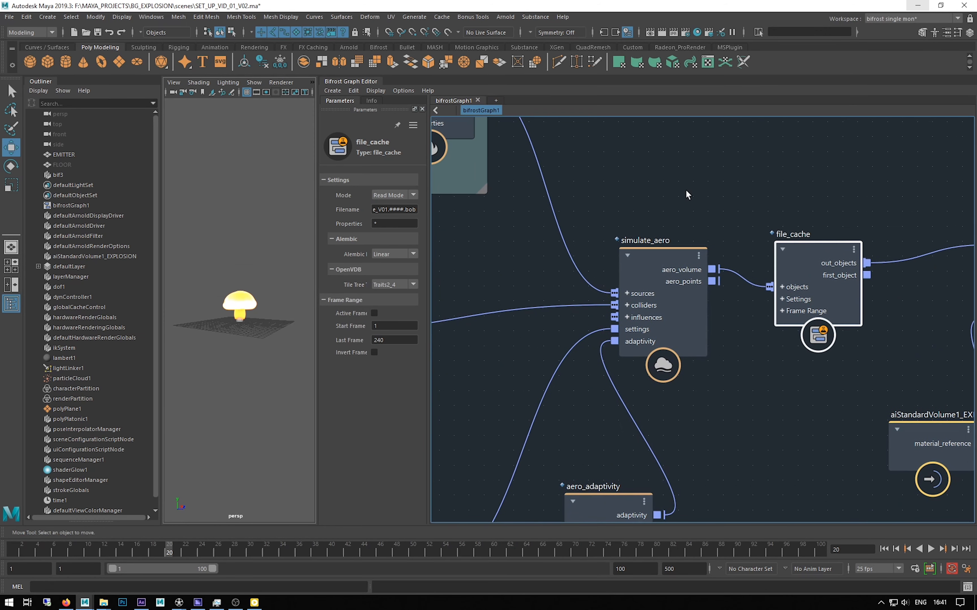
mouse_move(335, 292)
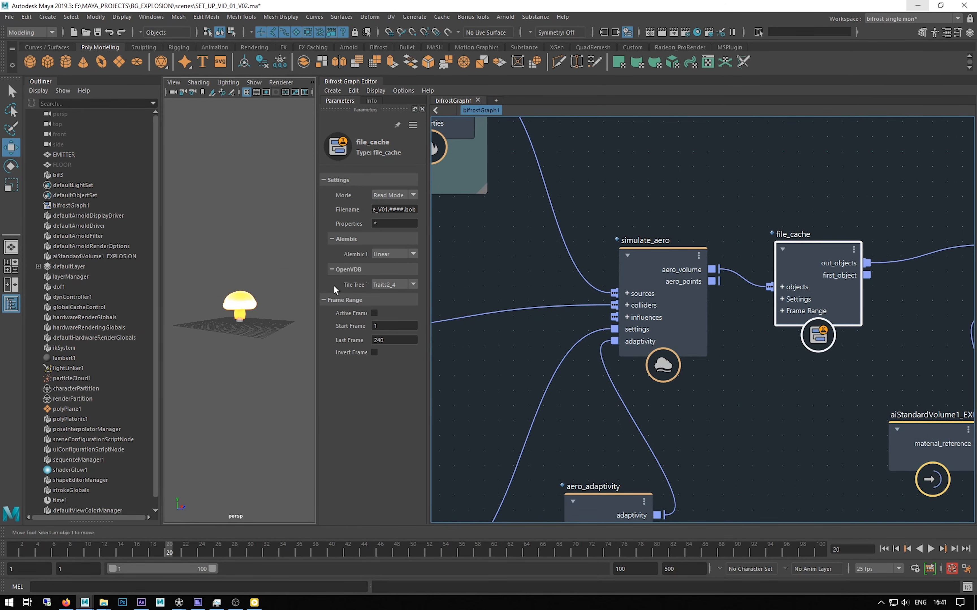
mouse_move(956, 324)
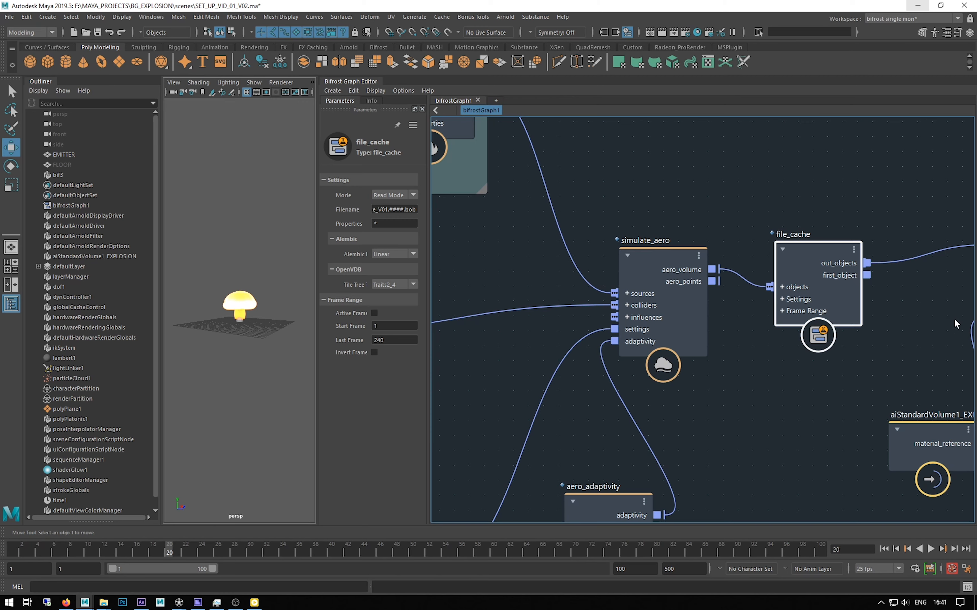